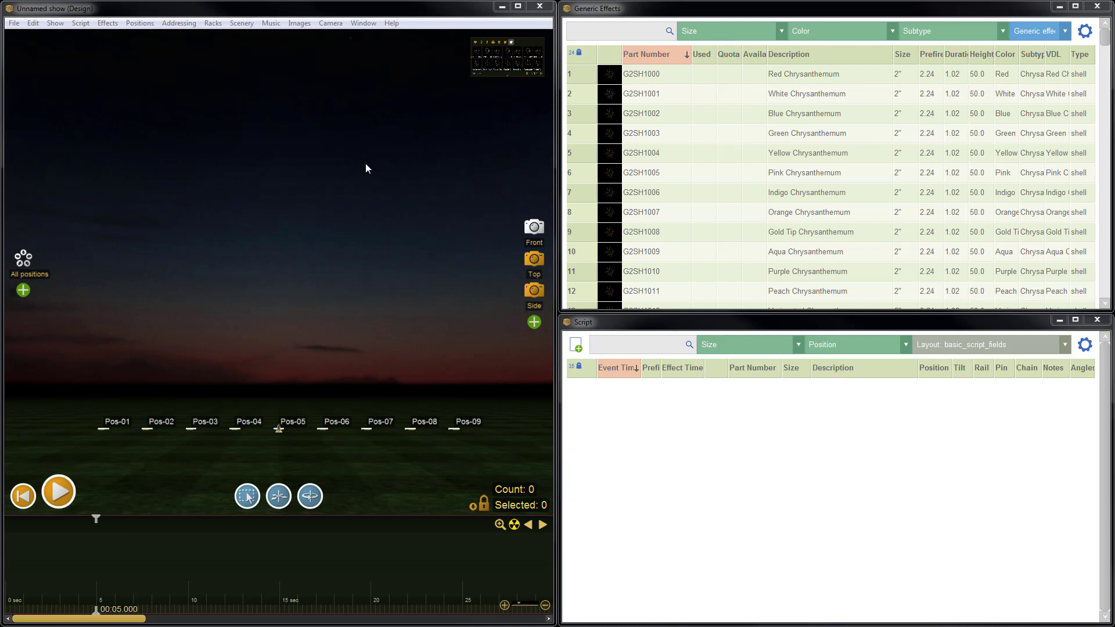
mouse_move(359, 176)
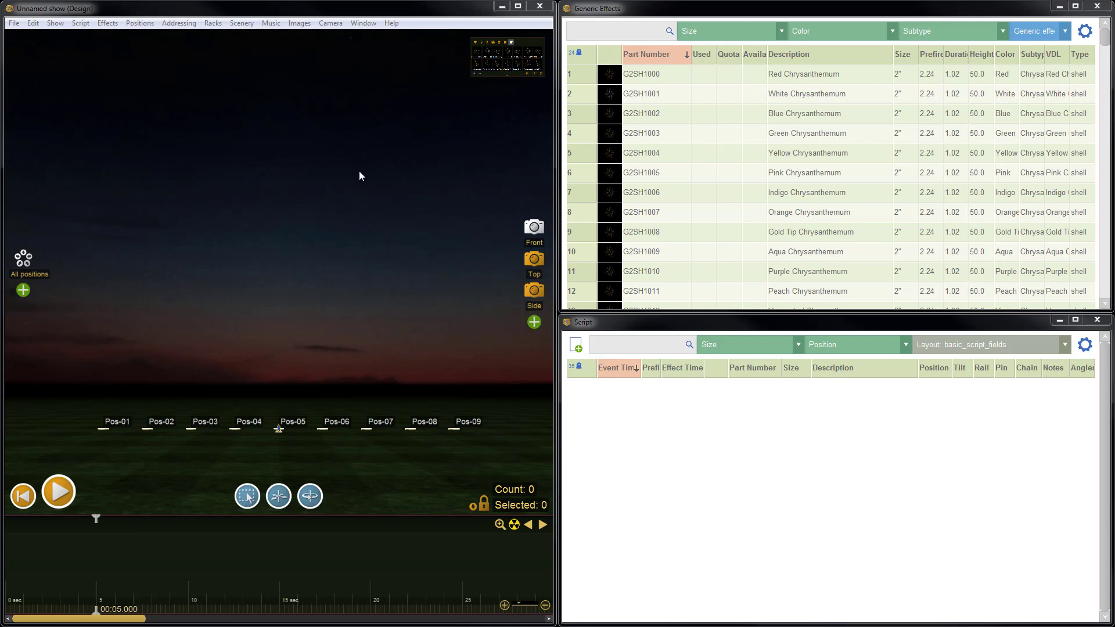
mouse_move(229, 271)
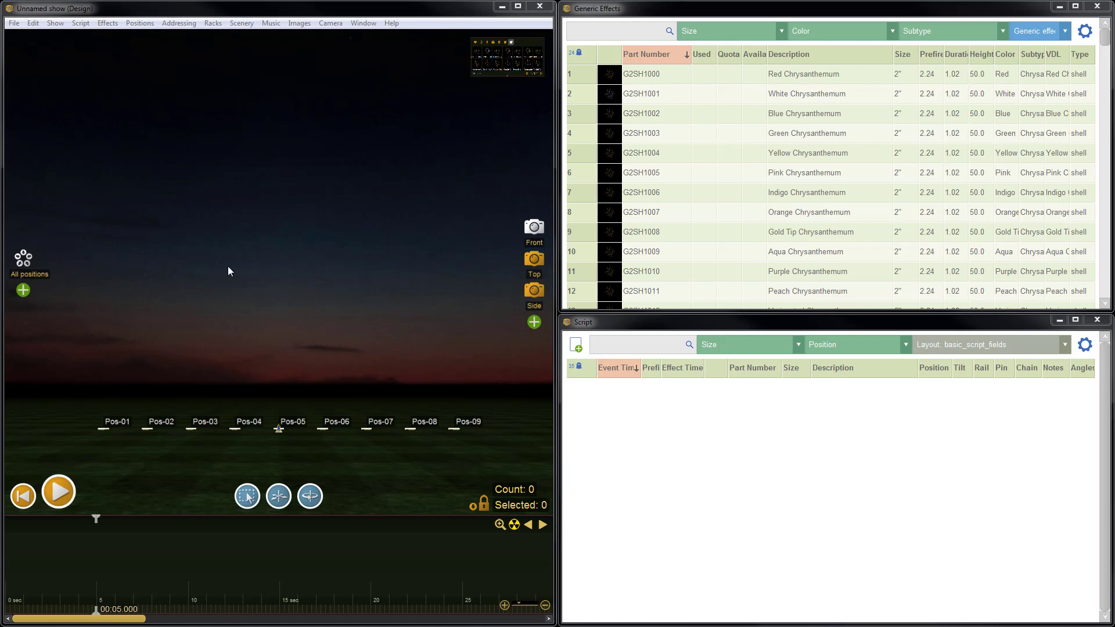
mouse_move(442, 476)
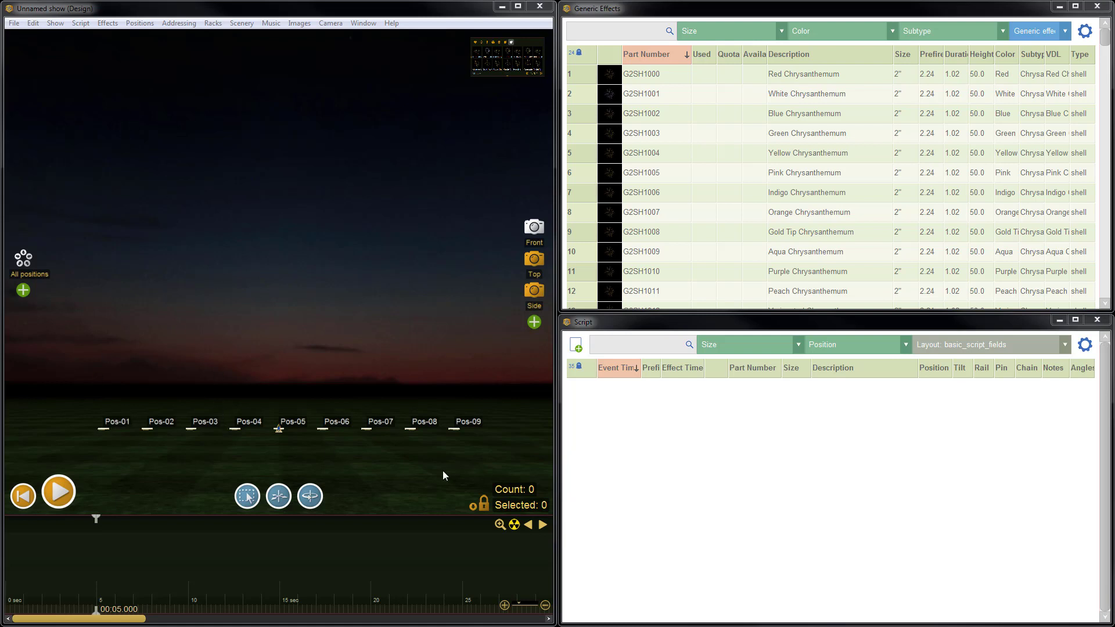
mouse_move(316, 353)
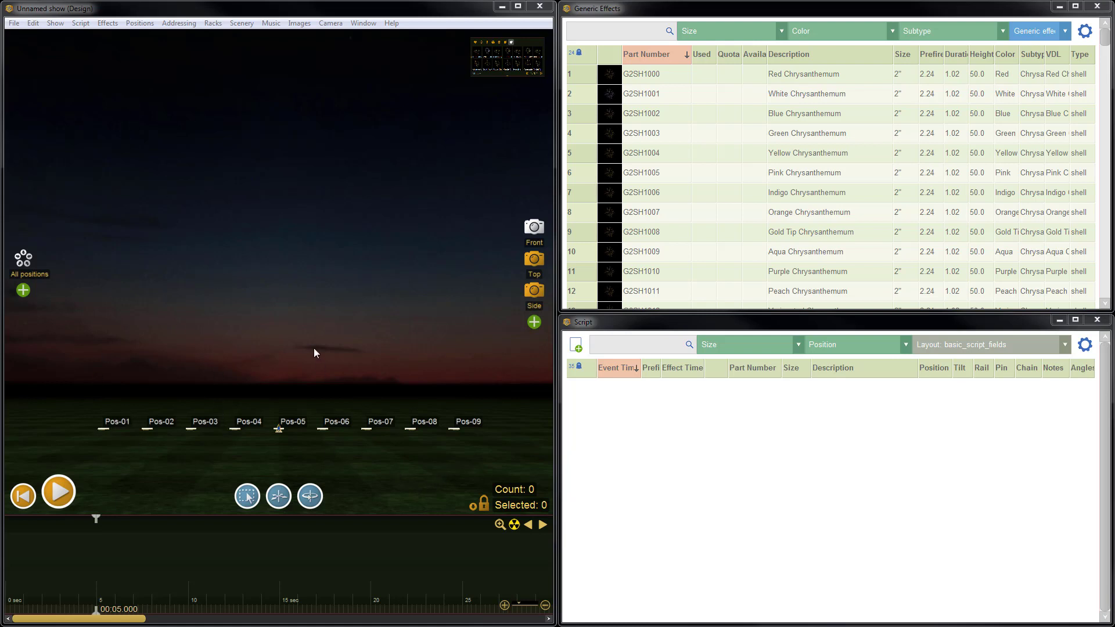
mouse_move(327, 316)
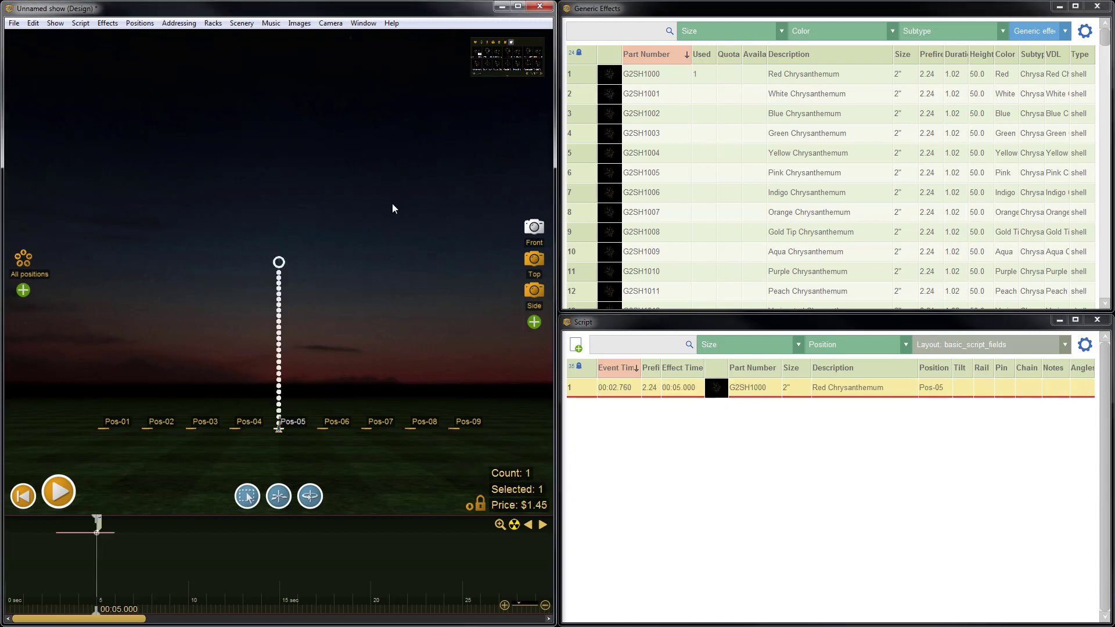
mouse_move(364, 232)
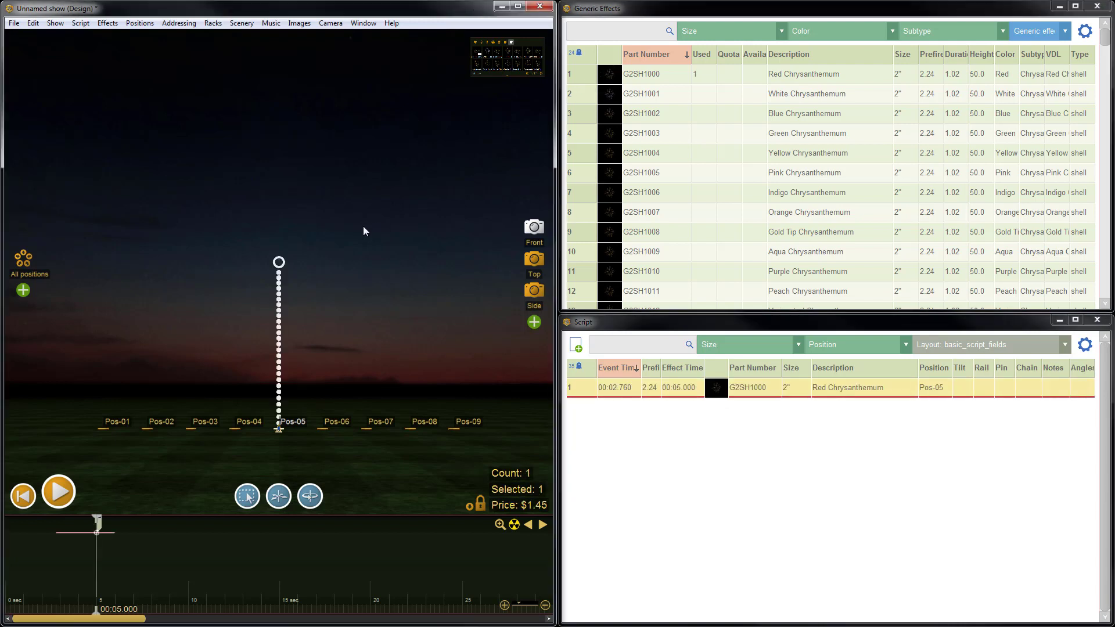
mouse_move(52, 107)
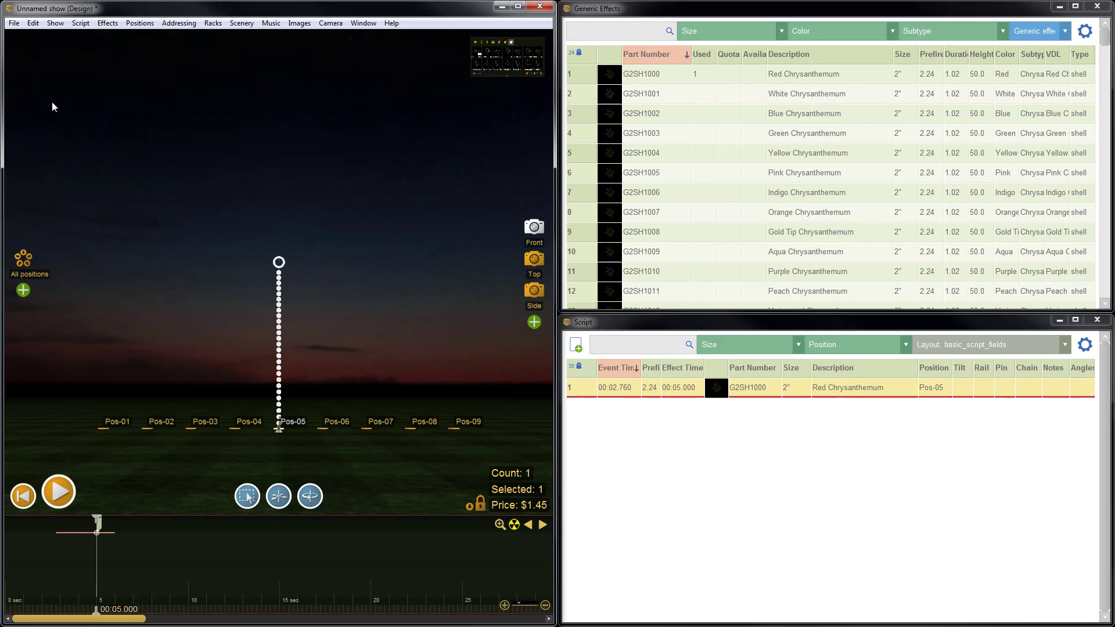
Save the unnamed show to disk as Demo, retitling the document Demo.fin.
click(13, 23)
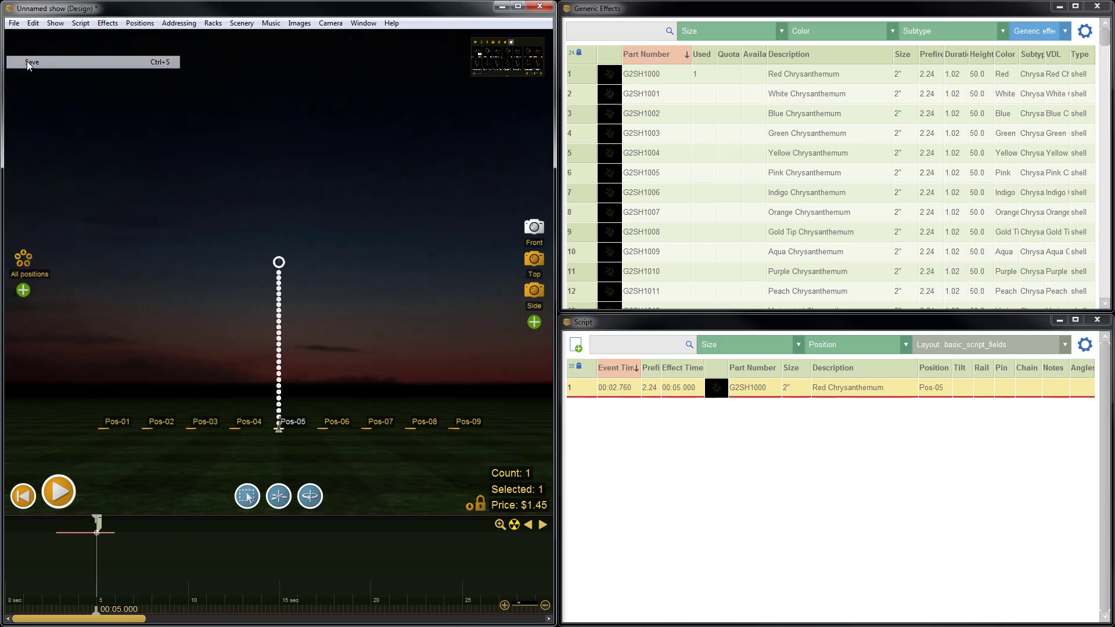
click(31, 61)
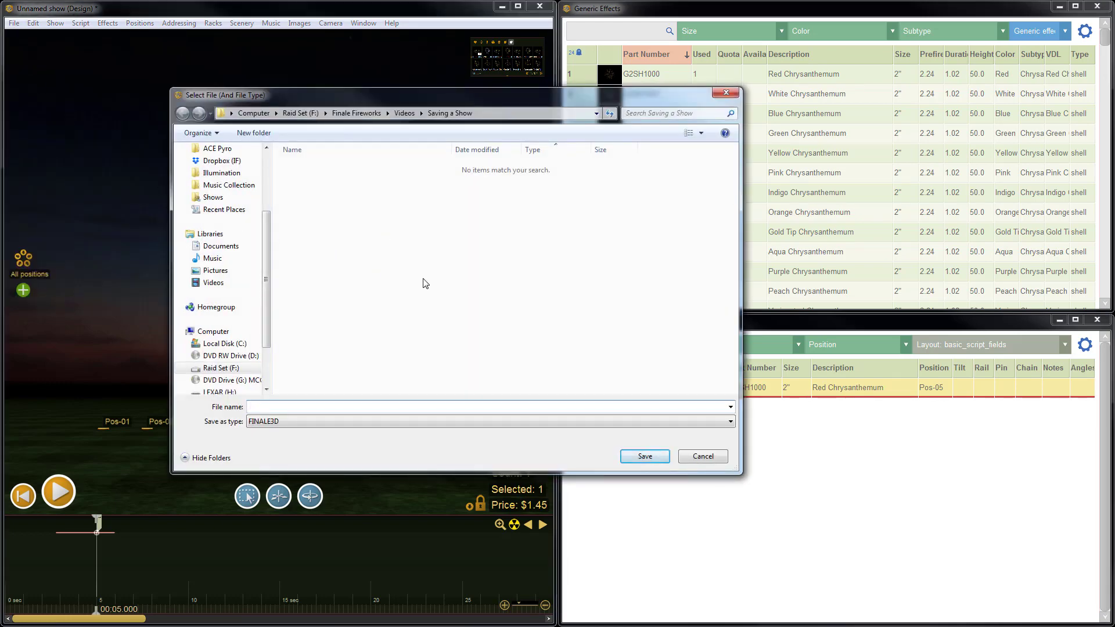
text(Demo)
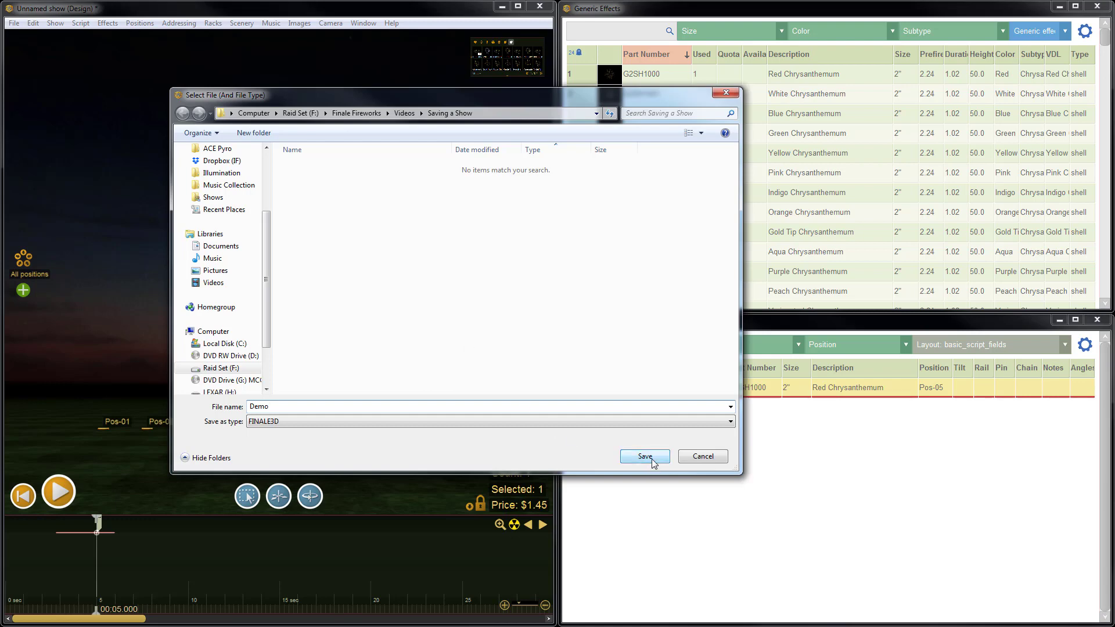
click(645, 455)
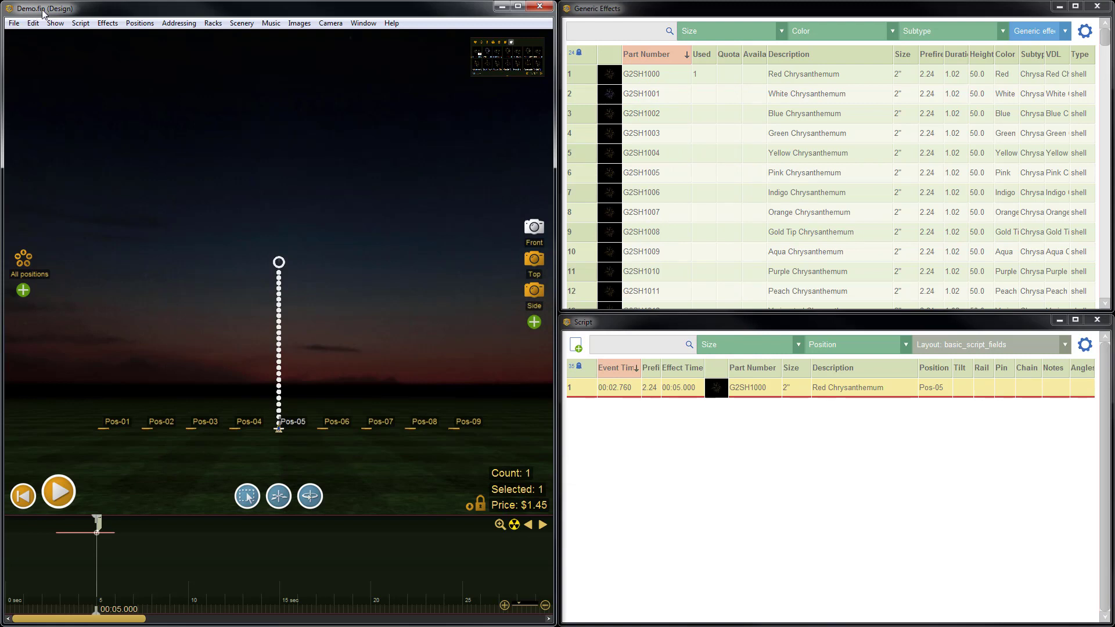
mouse_move(84, 138)
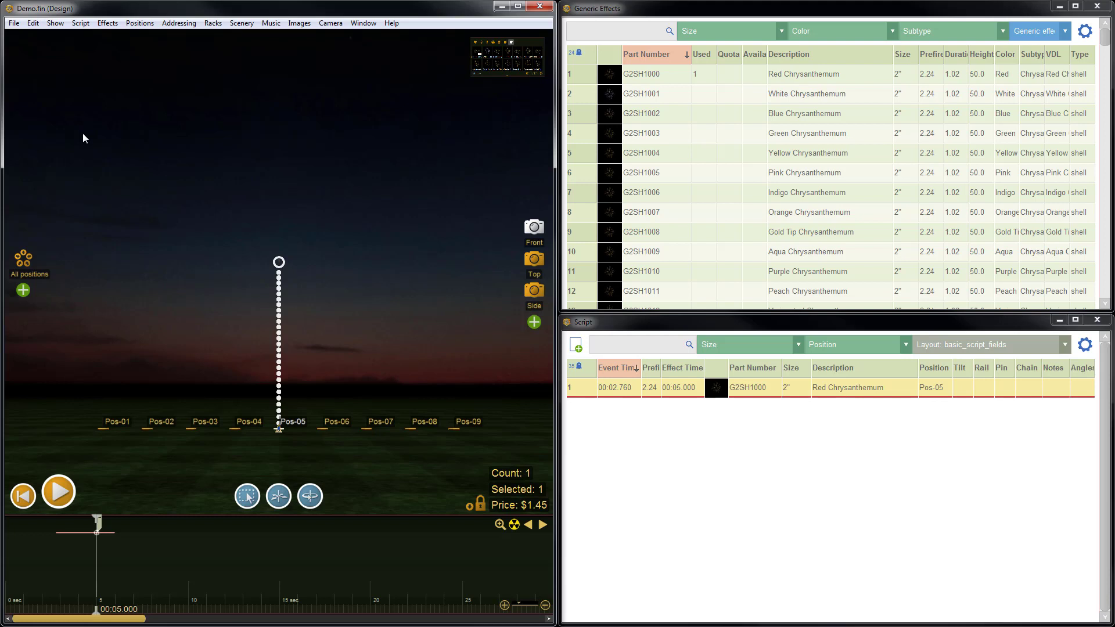
mouse_move(131, 147)
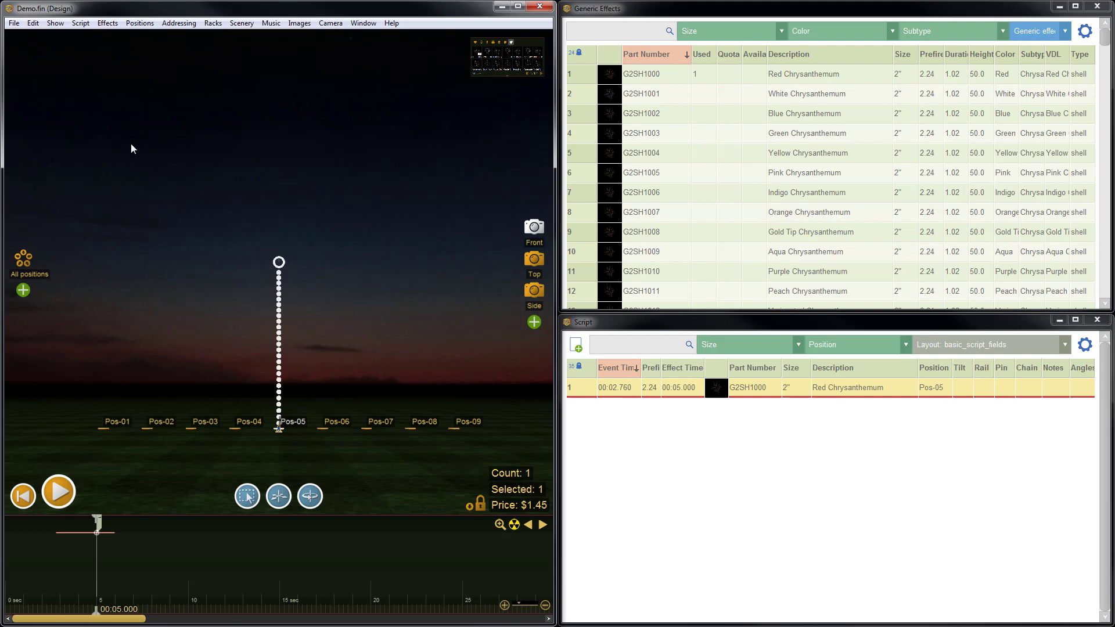
mouse_move(130, 155)
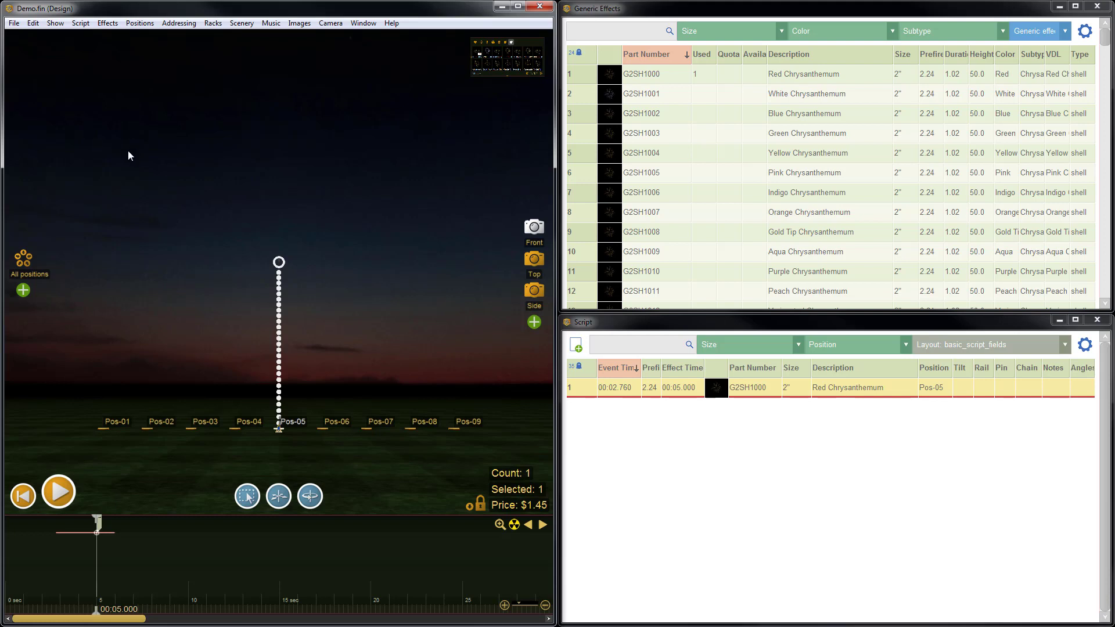
Close the current Demo.fin show.
click(13, 24)
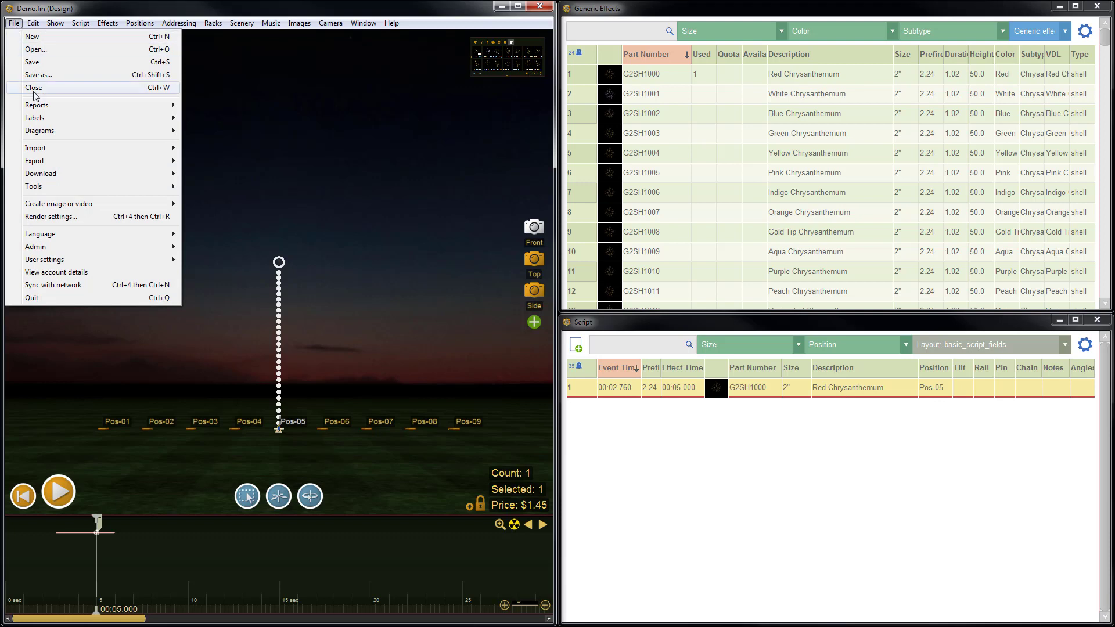
click(34, 88)
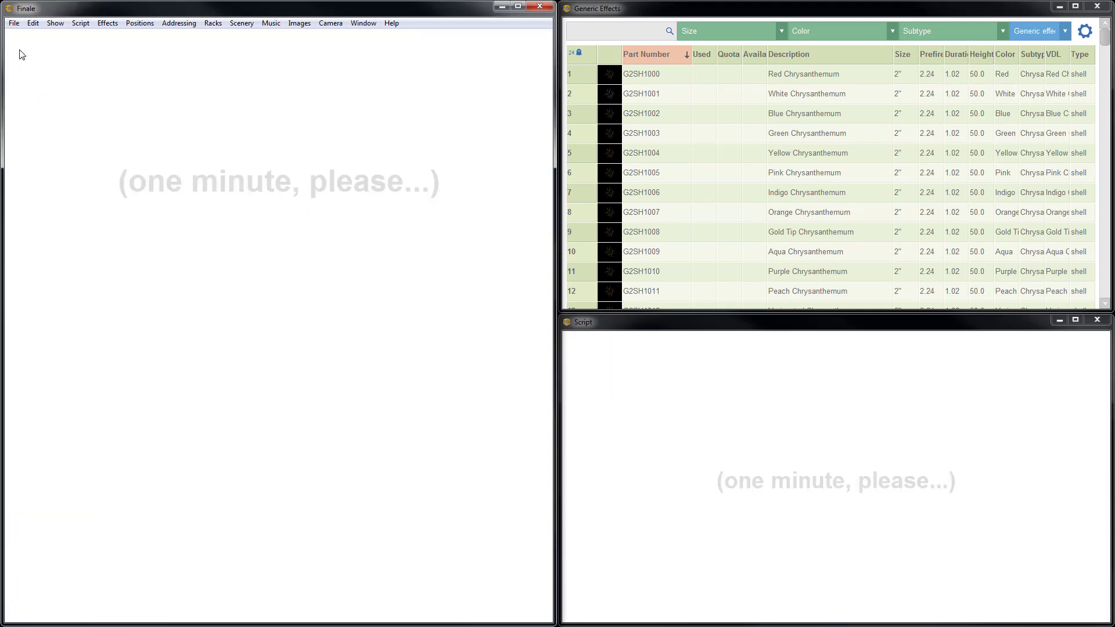
Reopen Demo.fin, reloading the red chrysanthemum at Pos-05.
click(13, 24)
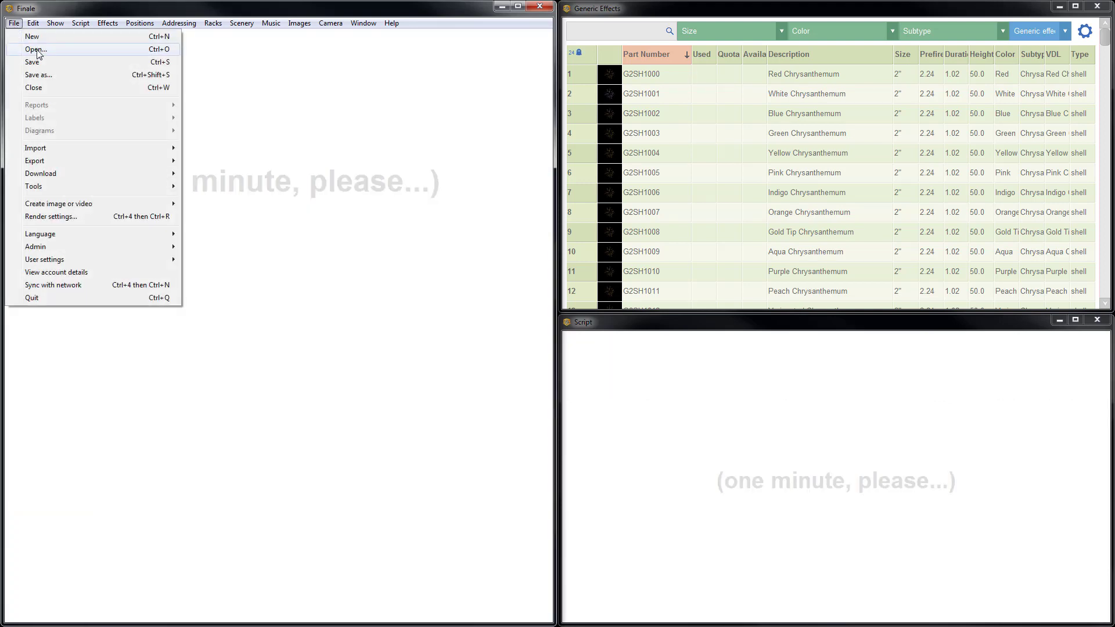
click(36, 48)
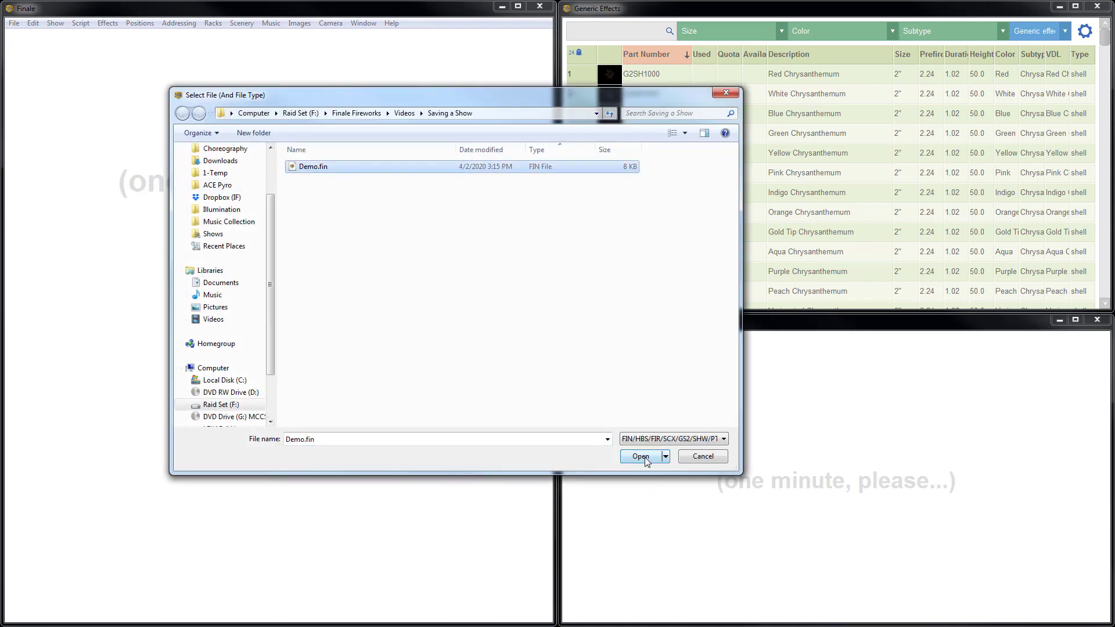
click(639, 457)
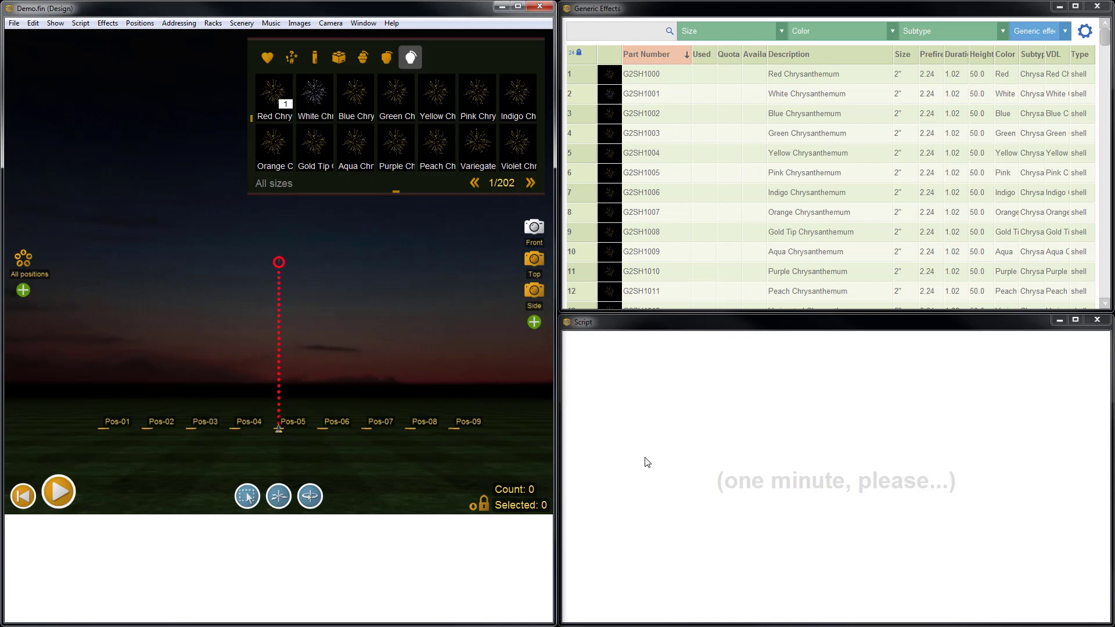